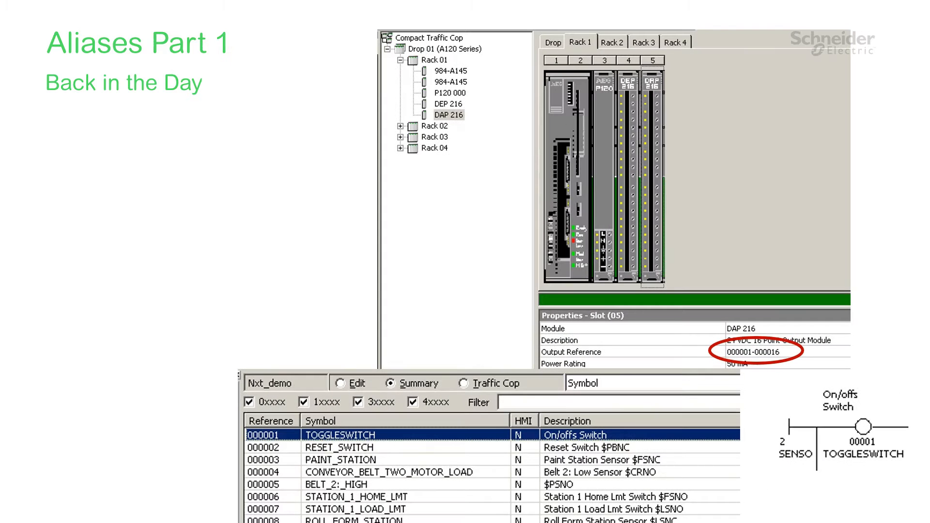
Step: Advance from the 'Back in the Day' slide to the 'Later' slide
{"action": "key", "text": "right"}
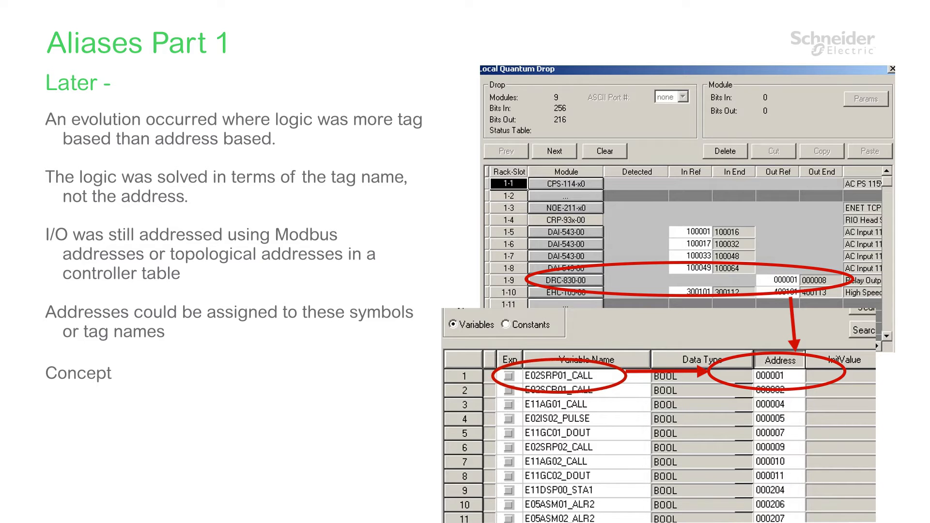
Step: Advance from the 'Later' slide to the 'Today' aliases slide
{"action": "key", "text": "right"}
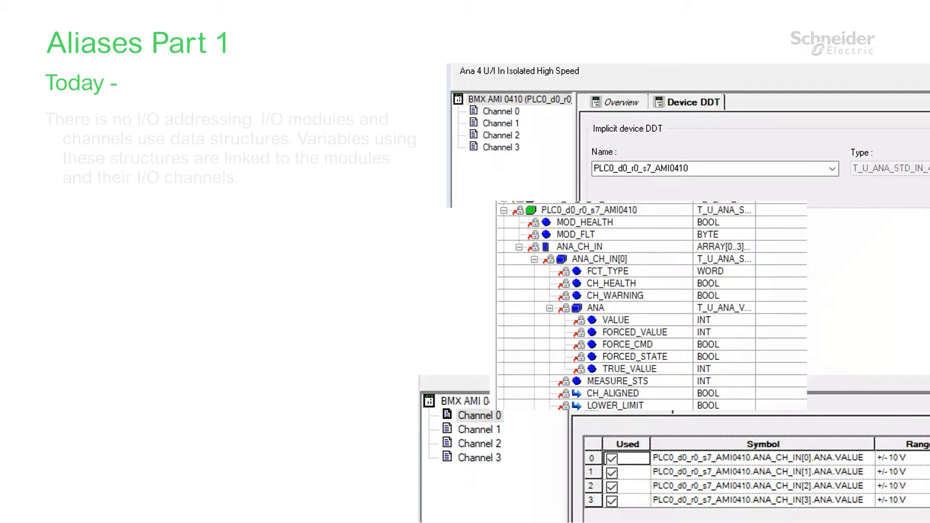
{"action": "key", "text": "right"}
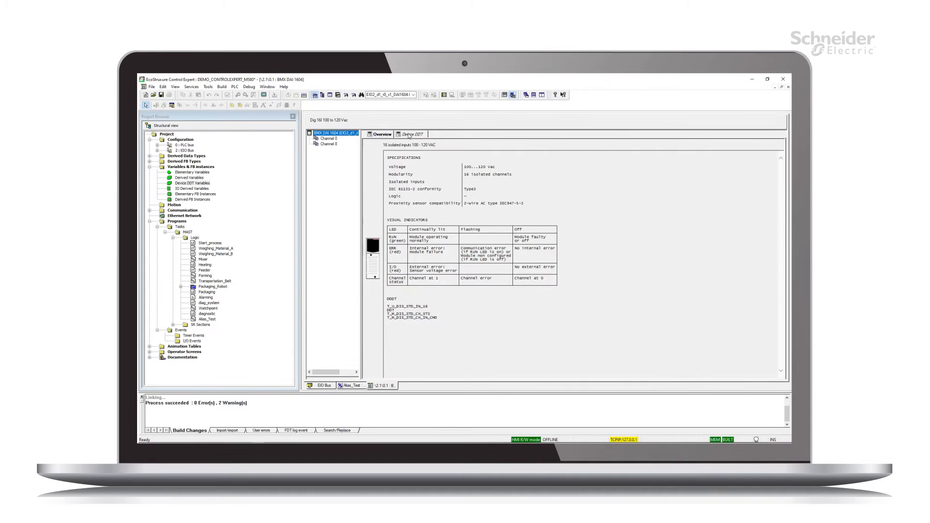
Step: Open details of the BMX DAI 1604 device DDT EIO2_d1_r0_s1_DAI1604
{"action": "left_click", "coordinate": [413, 133]}
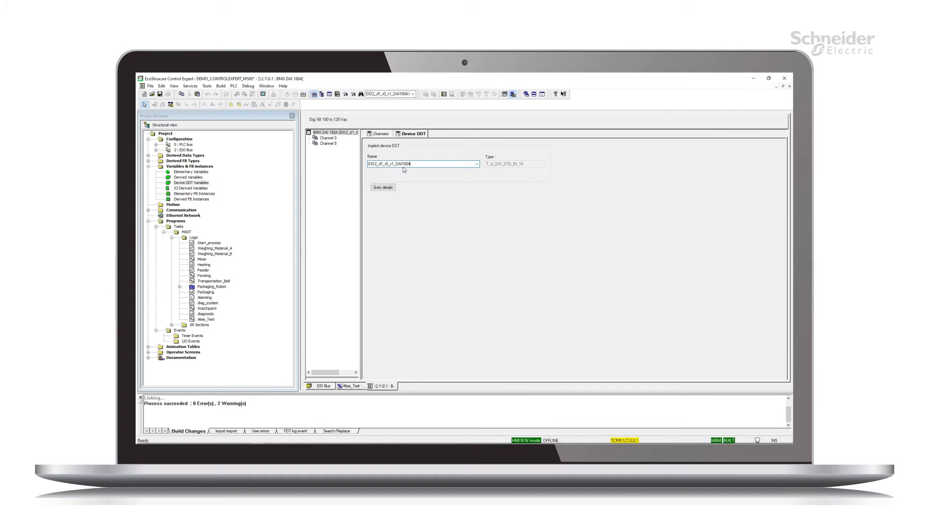
{"action": "left_click", "coordinate": [383, 188]}
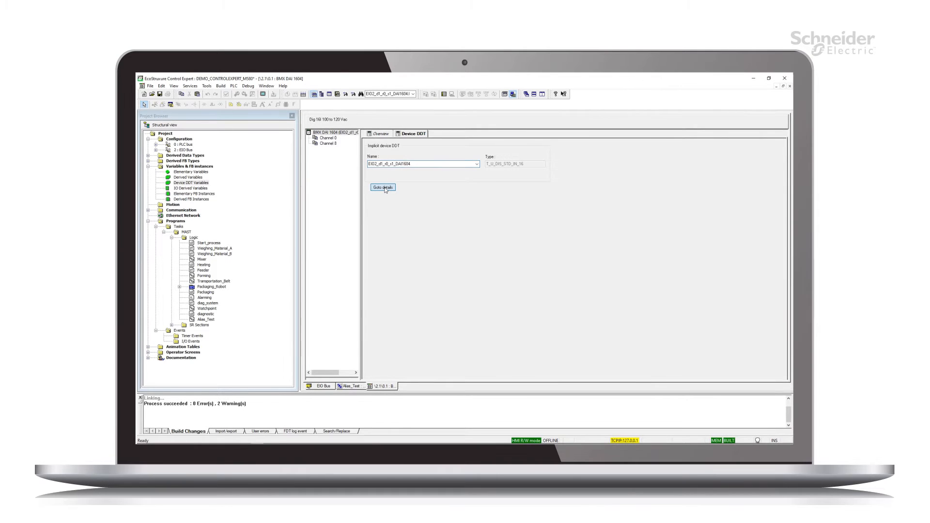
Step: Expand the DAI1604 DDT down to DIS_CH_IN channel 0, then collapse it
{"action": "left_click", "coordinate": [383, 187]}
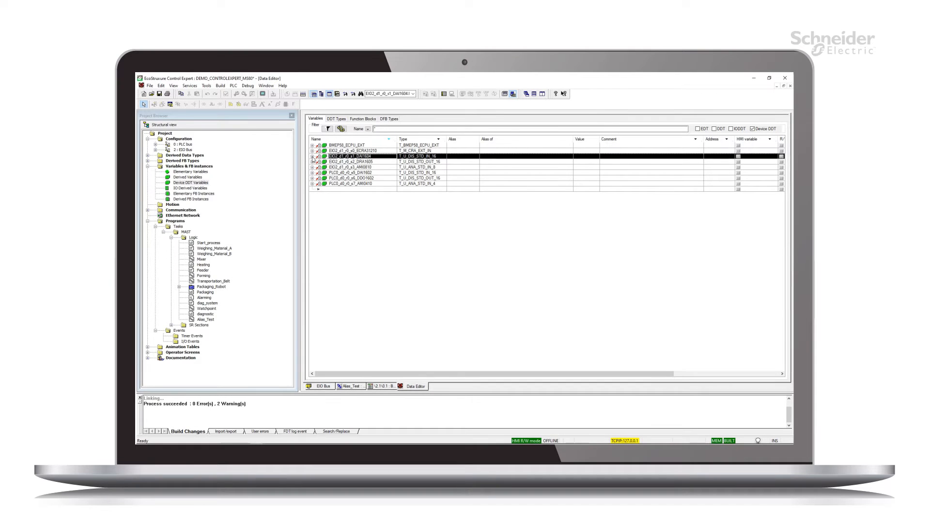
{"action": "left_click", "coordinate": [305, 156]}
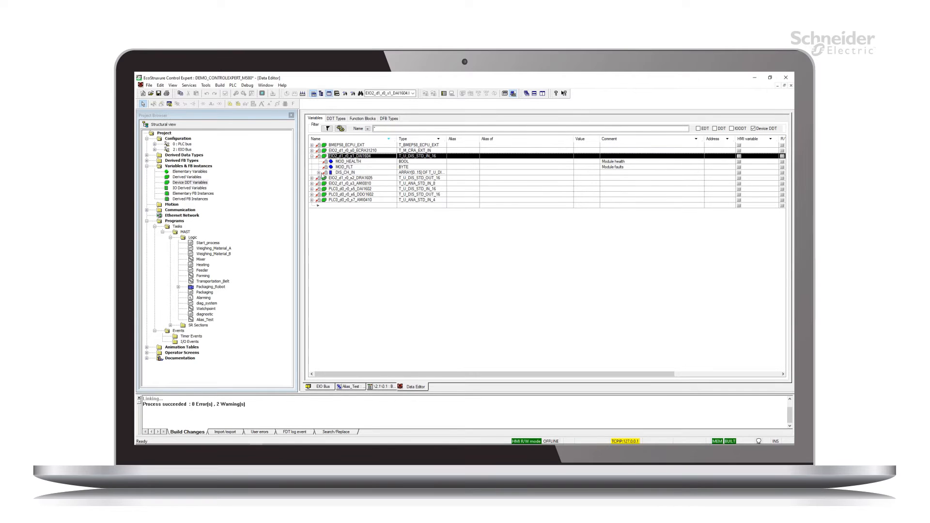
{"action": "left_click", "coordinate": [312, 172]}
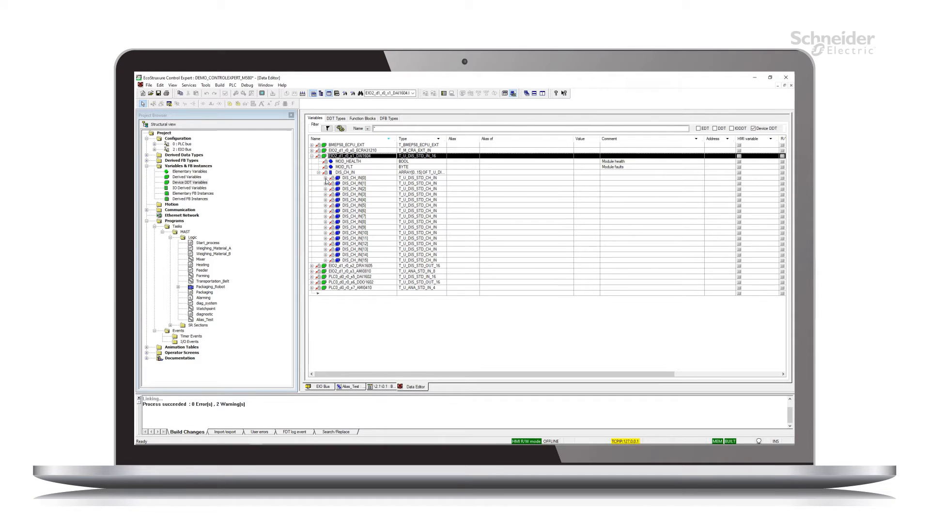
{"action": "left_click", "coordinate": [326, 178]}
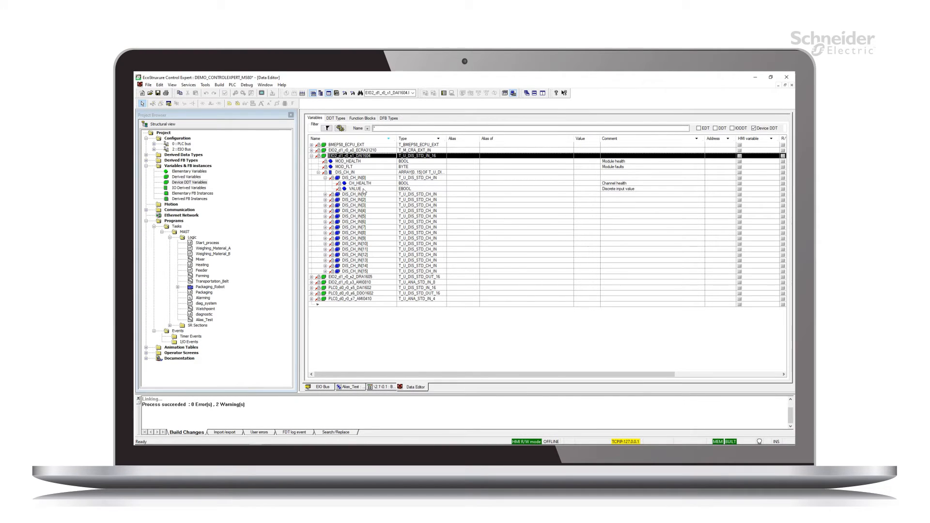
{"action": "left_click", "coordinate": [355, 189]}
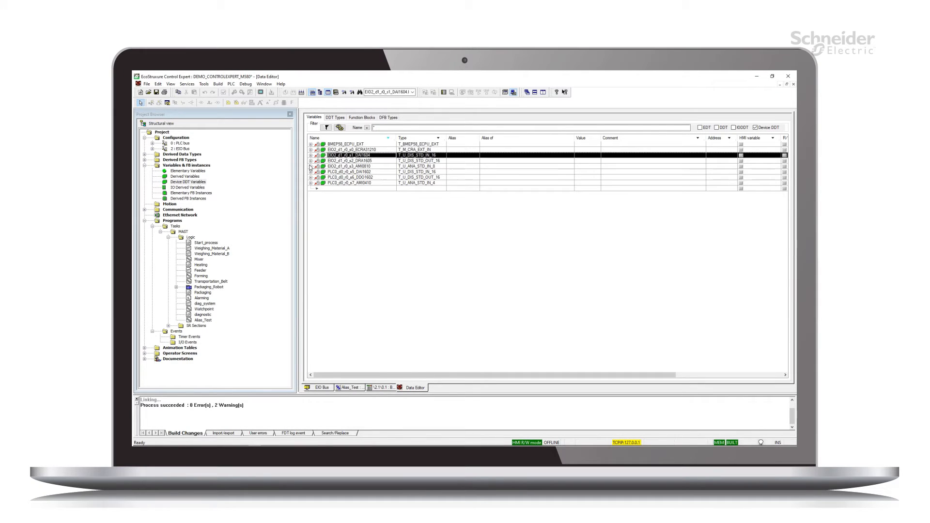
{"action": "left_click", "coordinate": [310, 167]}
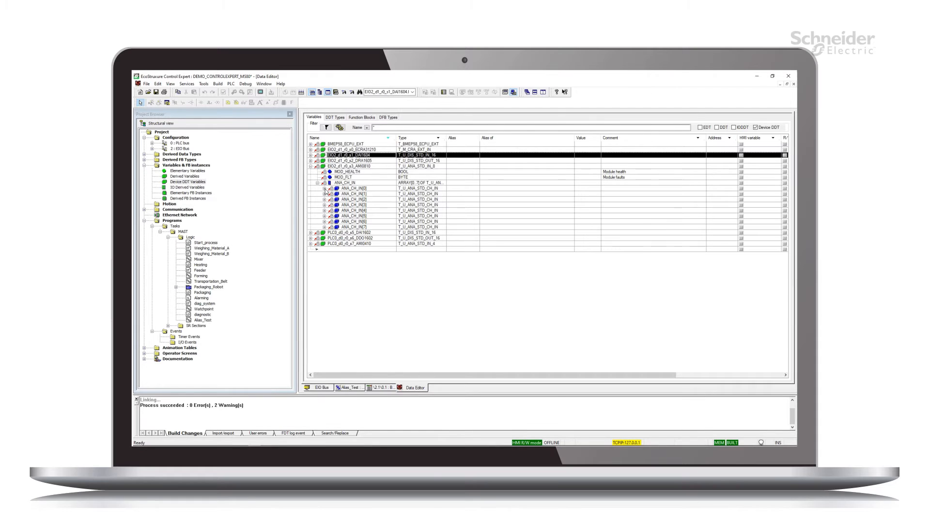
{"action": "left_click", "coordinate": [330, 188]}
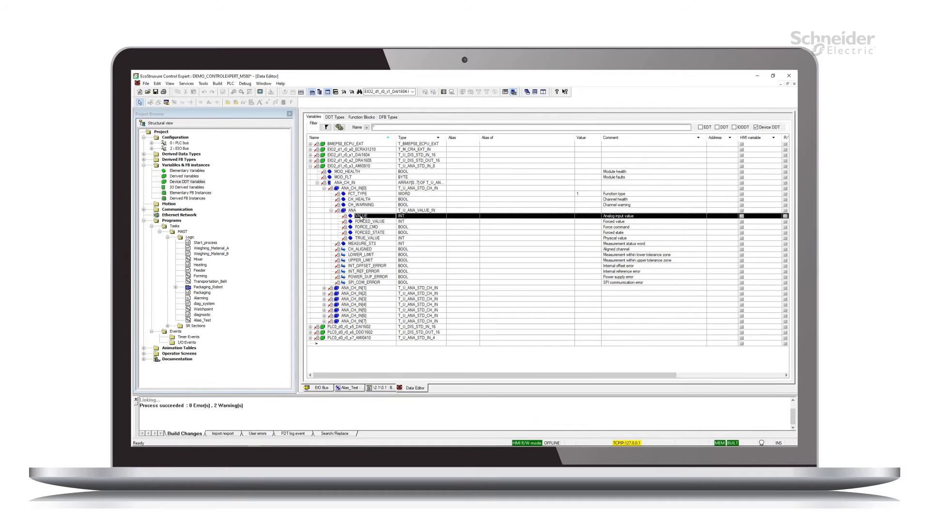
{"action": "left_click", "coordinate": [309, 165]}
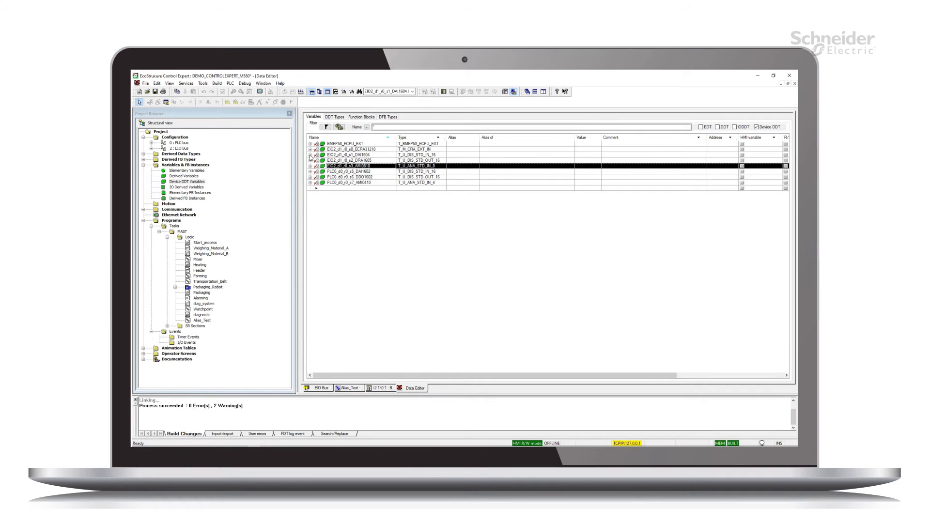
Step: Expand DAI1604, DIS_CH_IN and DIS_CH_IN[0] to show health and value fields
{"action": "left_click", "coordinate": [309, 155]}
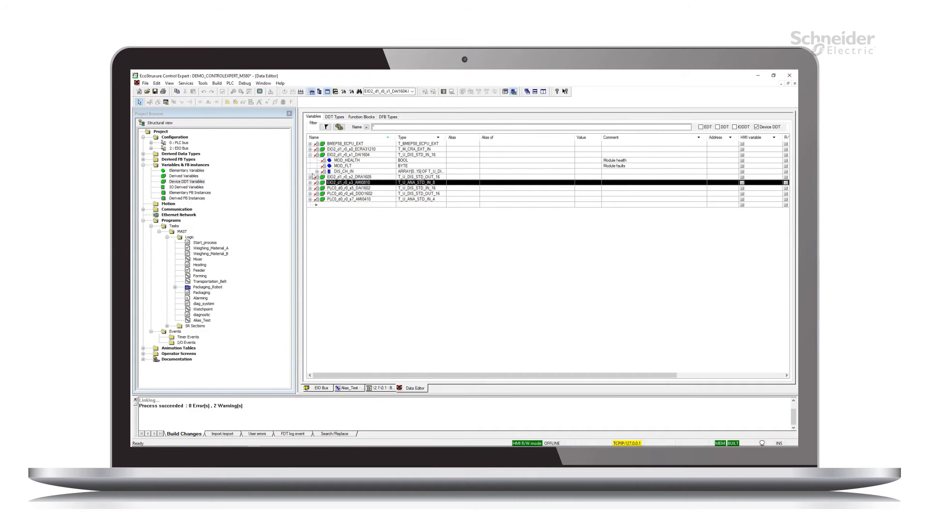
{"action": "left_click", "coordinate": [322, 171]}
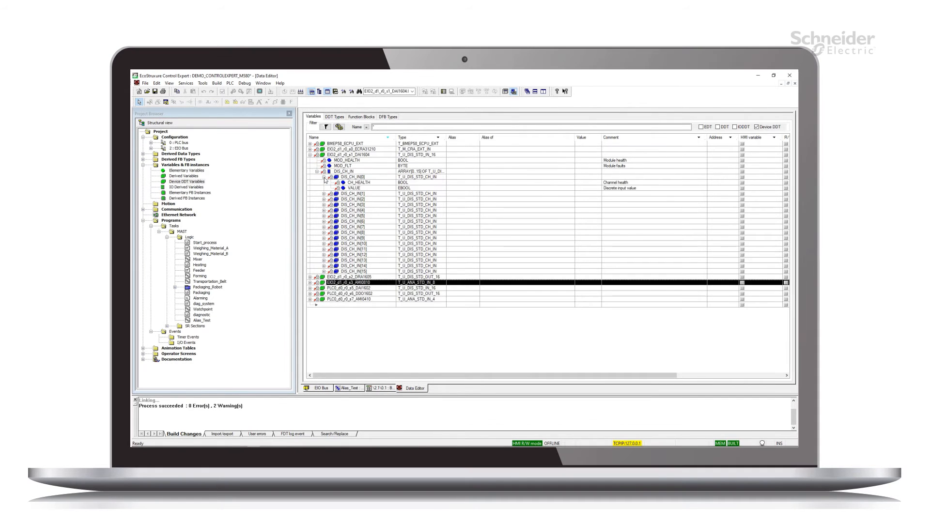
{"action": "left_click", "coordinate": [353, 188]}
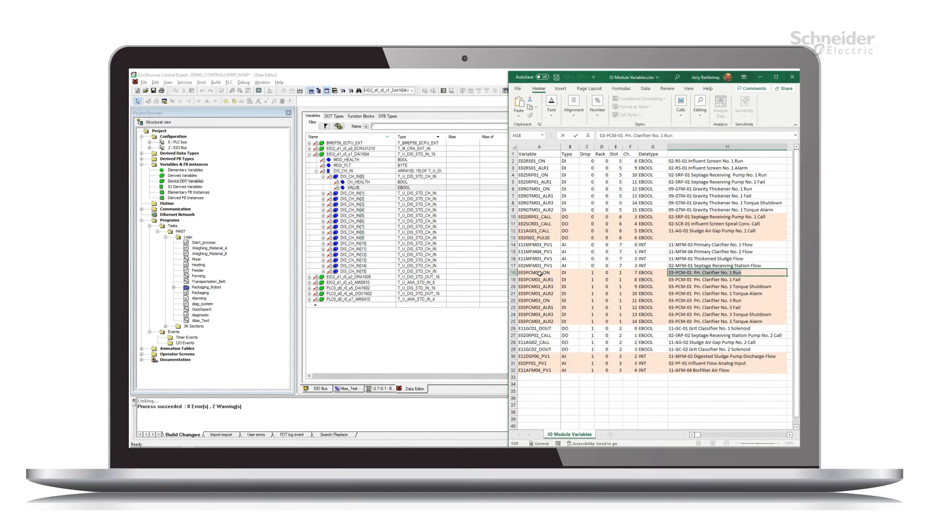
Step: Select the 'Pri. Clarifier No. 1 Run' comment cell for E03PCM01_ON
{"action": "left_click", "coordinate": [539, 272]}
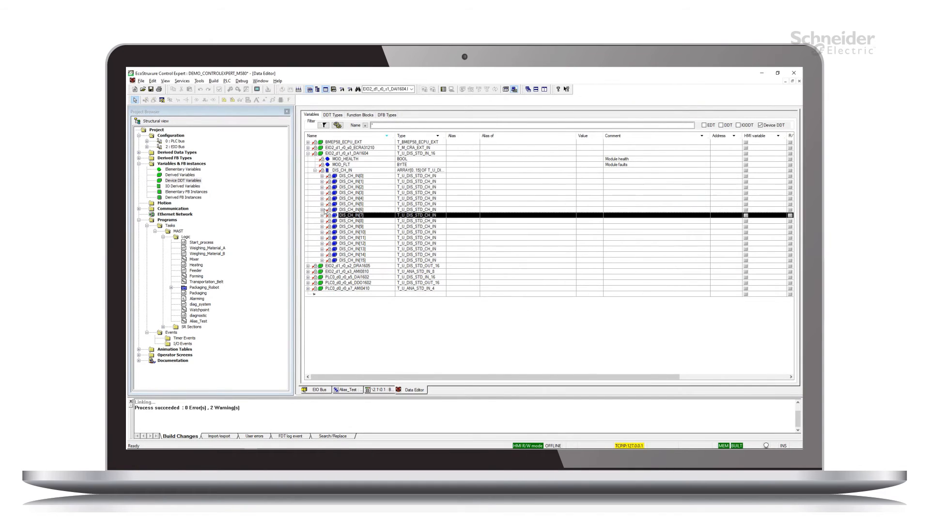
Step: Alias DIS_CH_IN[7].VALUE as E03PCM01_ON and confirm the change
{"action": "left_click", "coordinate": [309, 215]}
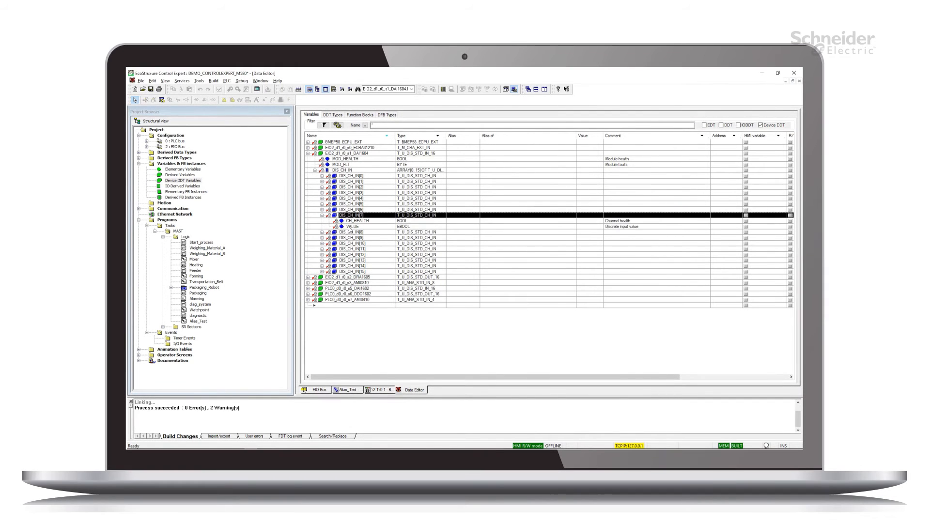
{"action": "left_click", "coordinate": [454, 227]}
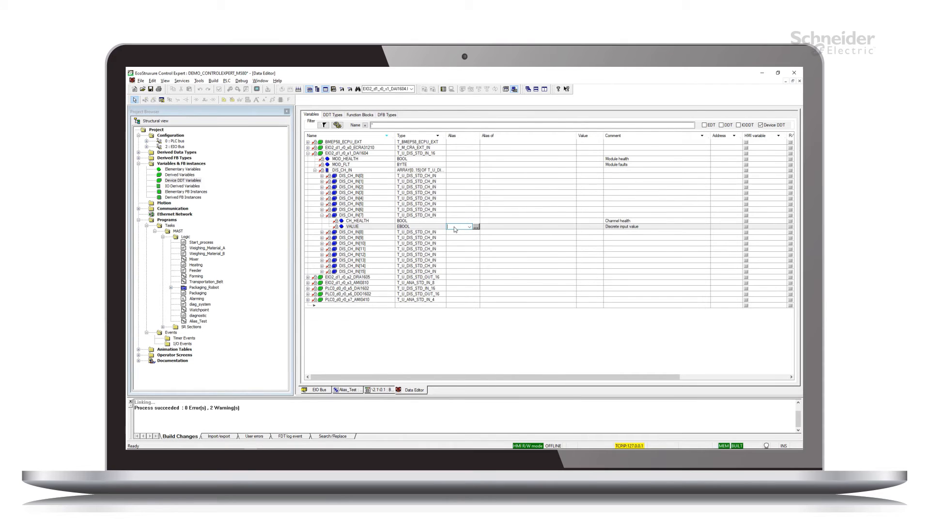
{"action": "type", "text": "CM01 ON"}
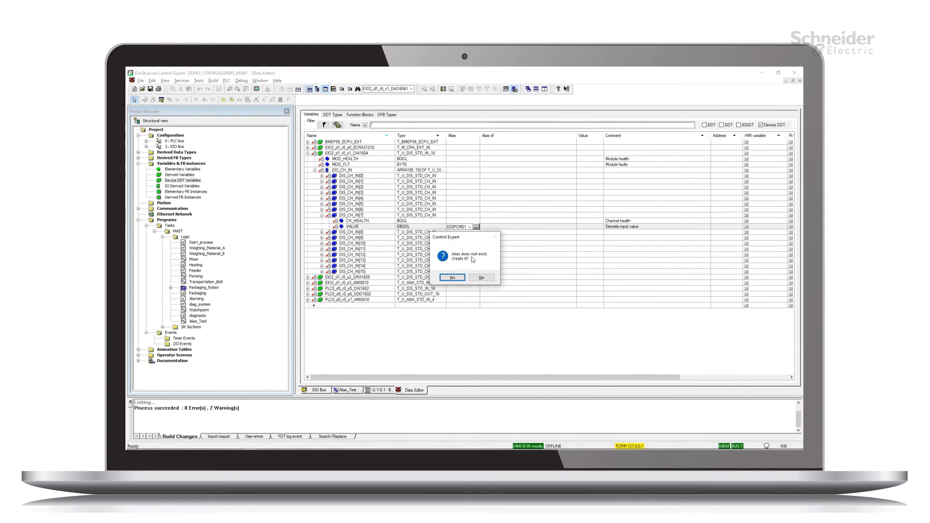
{"action": "left_click", "coordinate": [453, 277]}
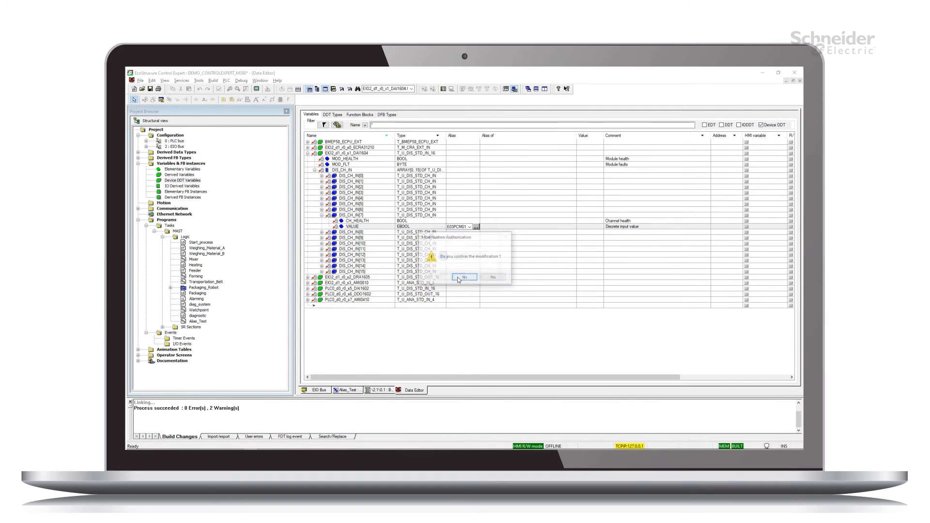
{"action": "left_click", "coordinate": [464, 276]}
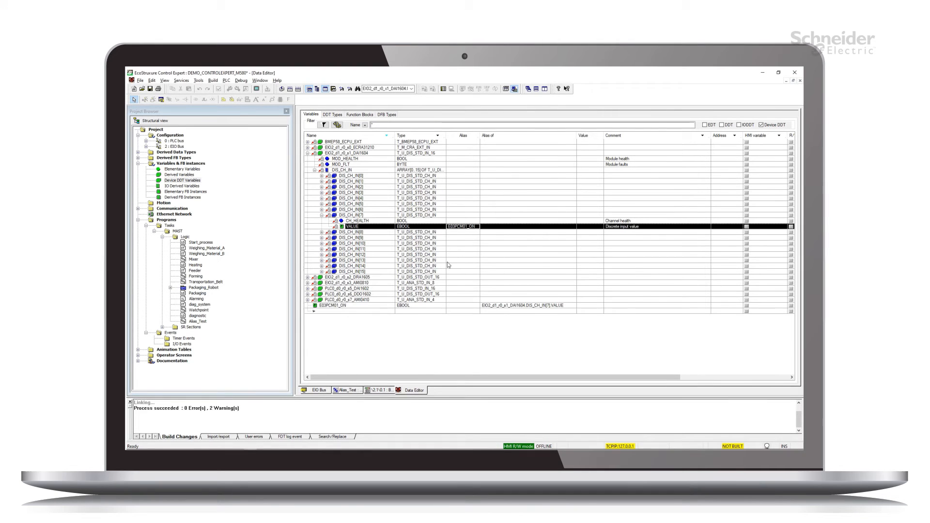
{"action": "mouse_move", "coordinate": [610, 227]}
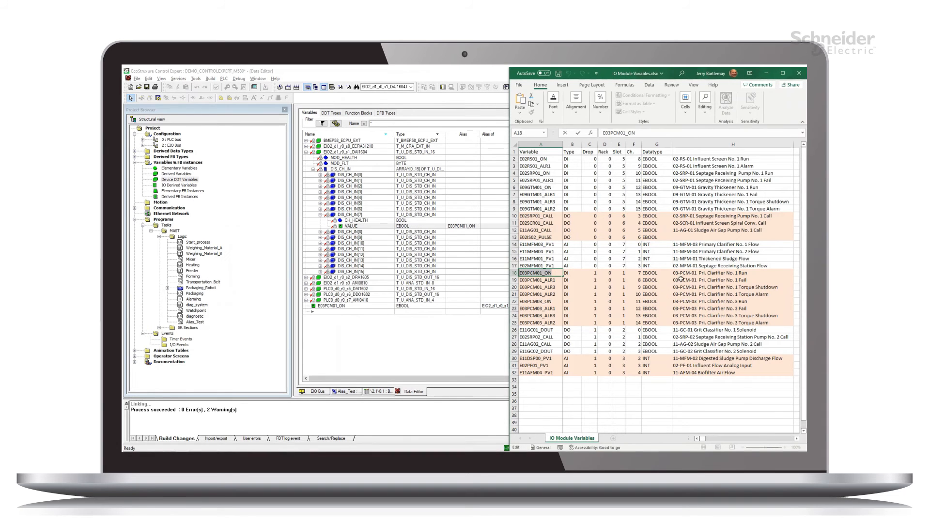
Step: Copy cell H18, '03-PCM-01 Pri. Clarifier No. 1 Run'
{"action": "left_click", "coordinate": [732, 273]}
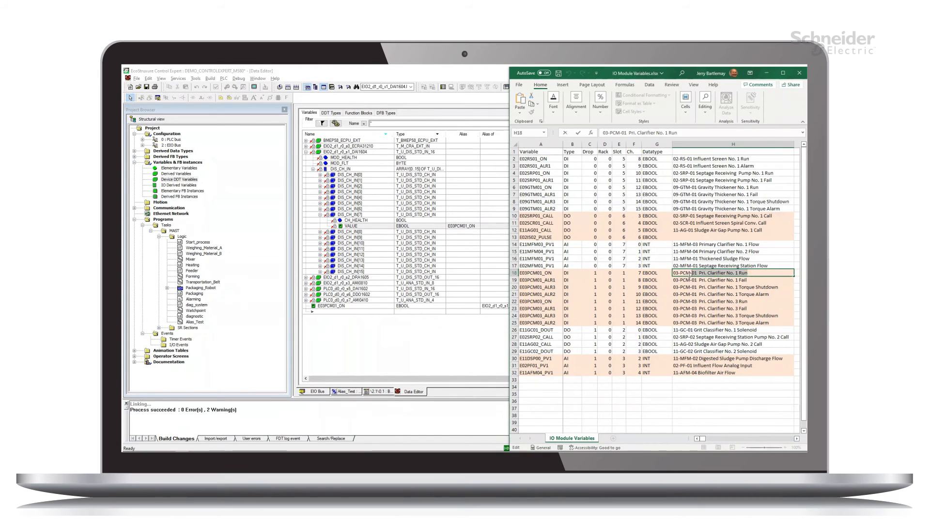
{"action": "right_click", "coordinate": [712, 273]}
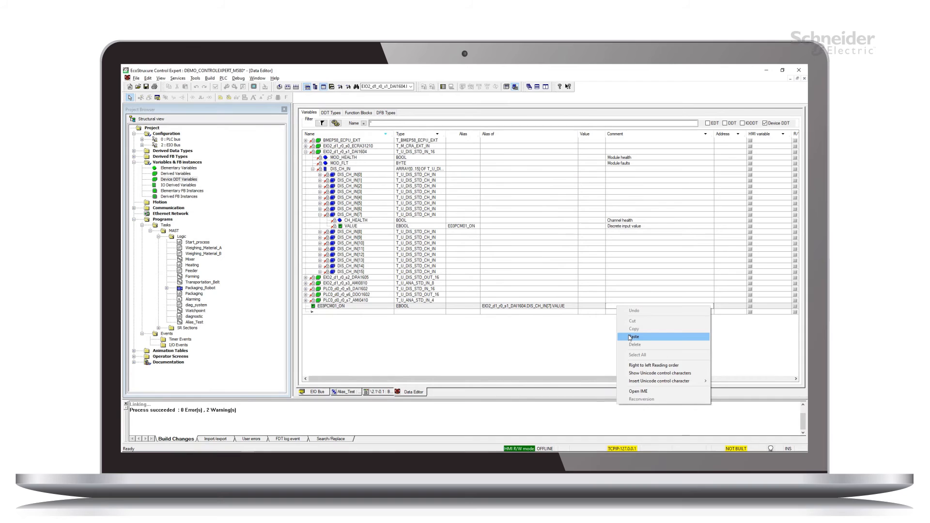
Step: Paste the clarifier run comment onto E03PCM01_ON and show the Alias_Test section
{"action": "left_click", "coordinate": [634, 336]}
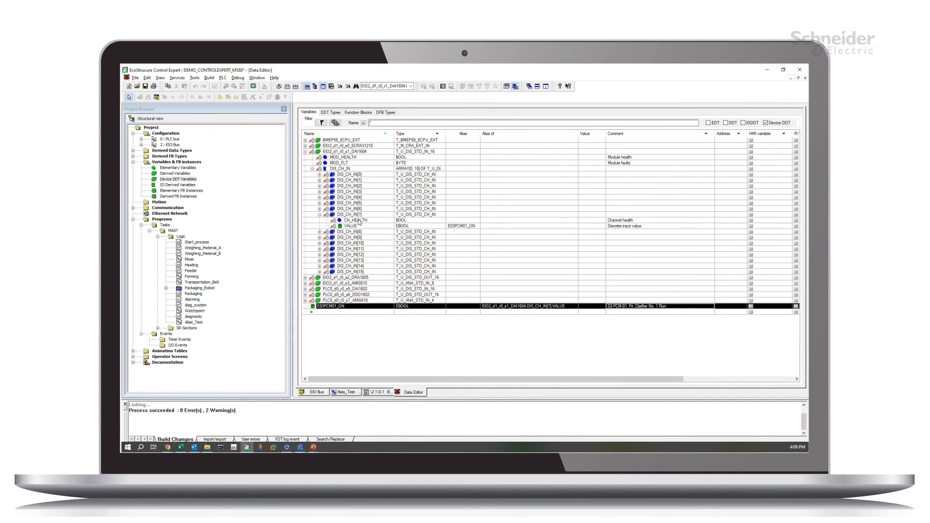
{"action": "left_click", "coordinate": [344, 392]}
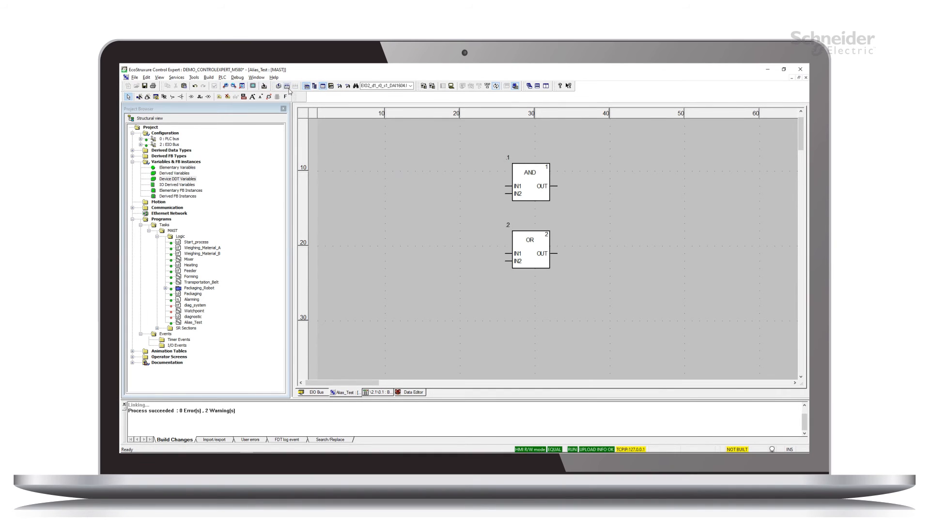
Step: Build the project changes and download them online with zero errors
{"action": "left_click", "coordinate": [288, 87]}
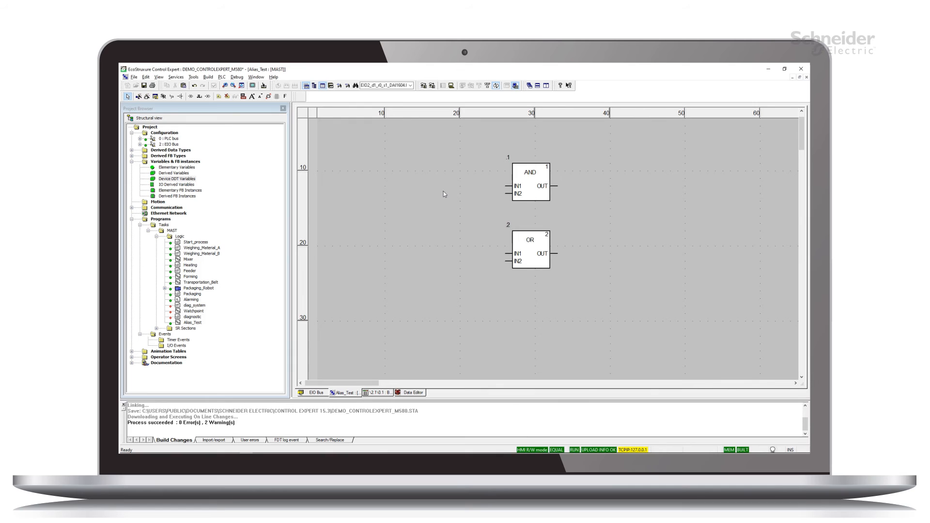
{"action": "mouse_move", "coordinate": [504, 191]}
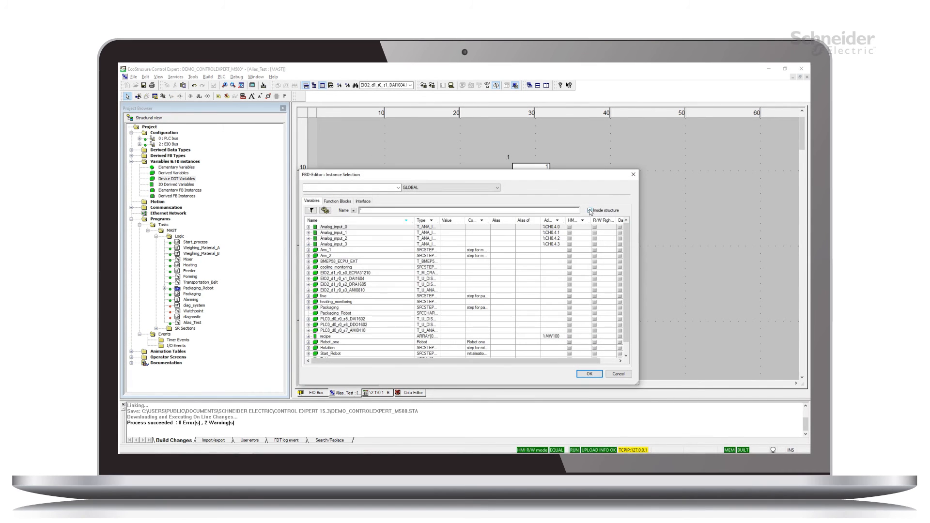
Step: Assign the top-level E03PCM01_ON variable to the AND block's IN1 input
{"action": "left_click", "coordinate": [590, 210]}
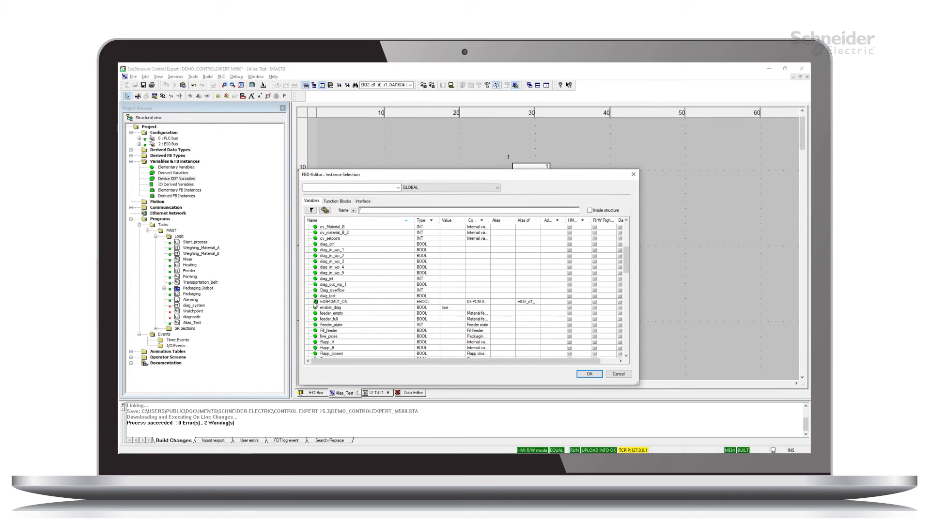
{"action": "left_click", "coordinate": [334, 301]}
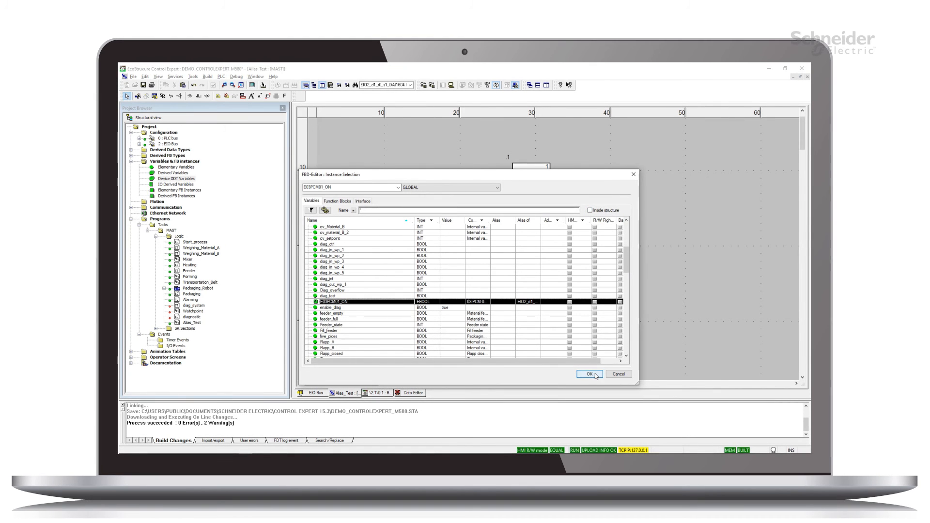
{"action": "left_click", "coordinate": [589, 374]}
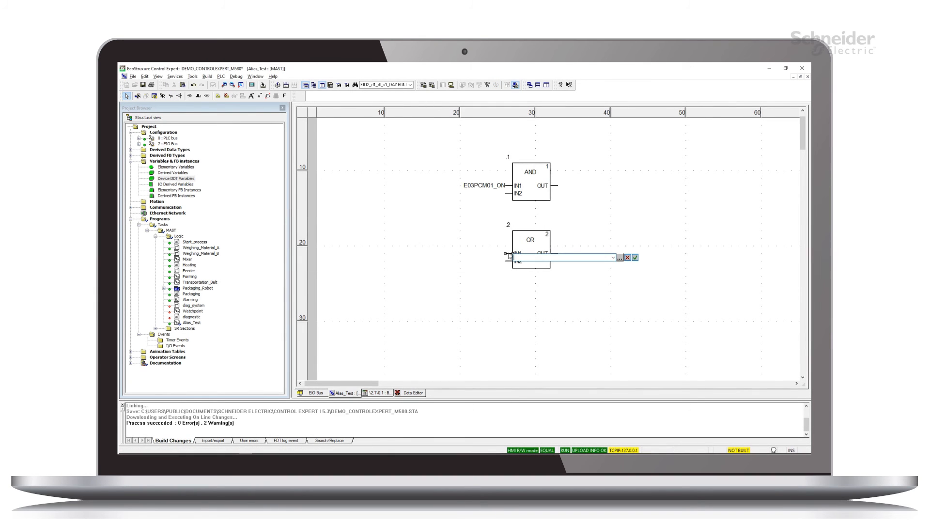
{"action": "left_click", "coordinate": [620, 257]}
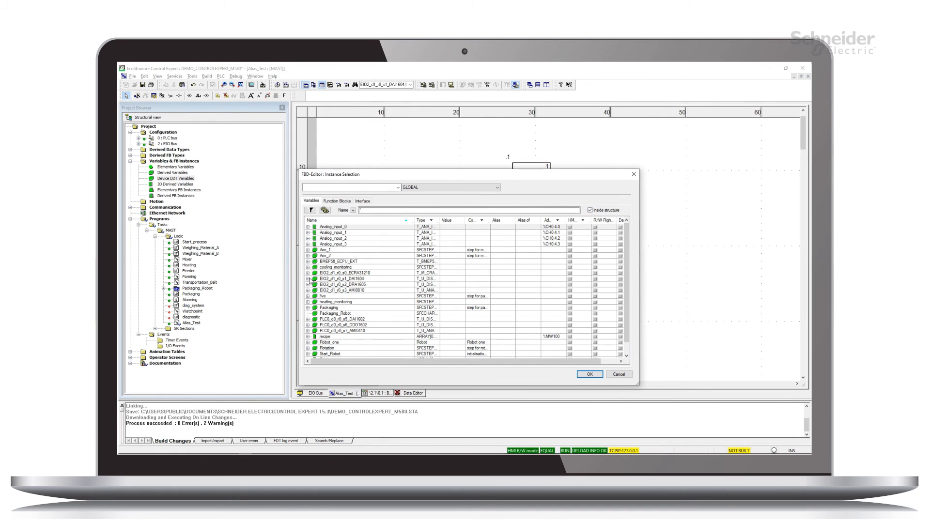
Step: Connect DAI1604 DIS_CH_IN[7].VALUE to OR IN1 and build the changes online
{"action": "left_click", "coordinate": [309, 278]}
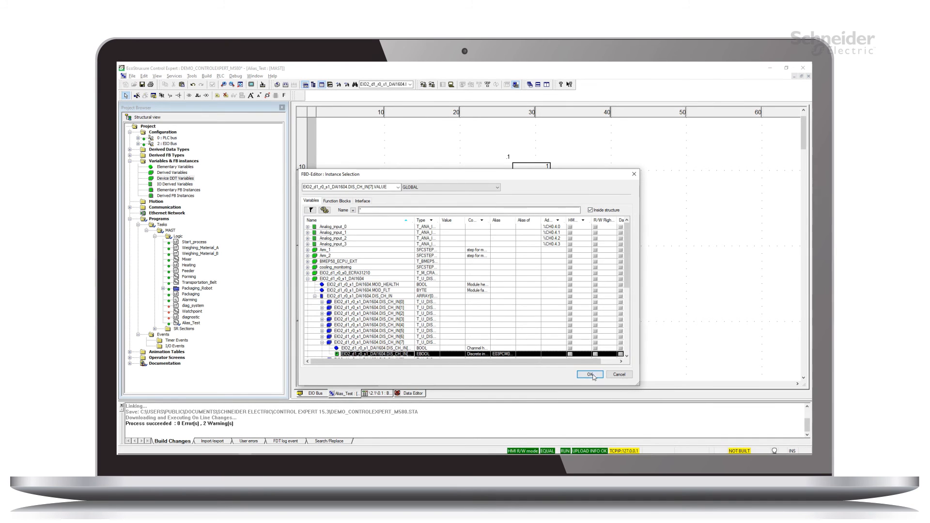
{"action": "left_click", "coordinate": [590, 375]}
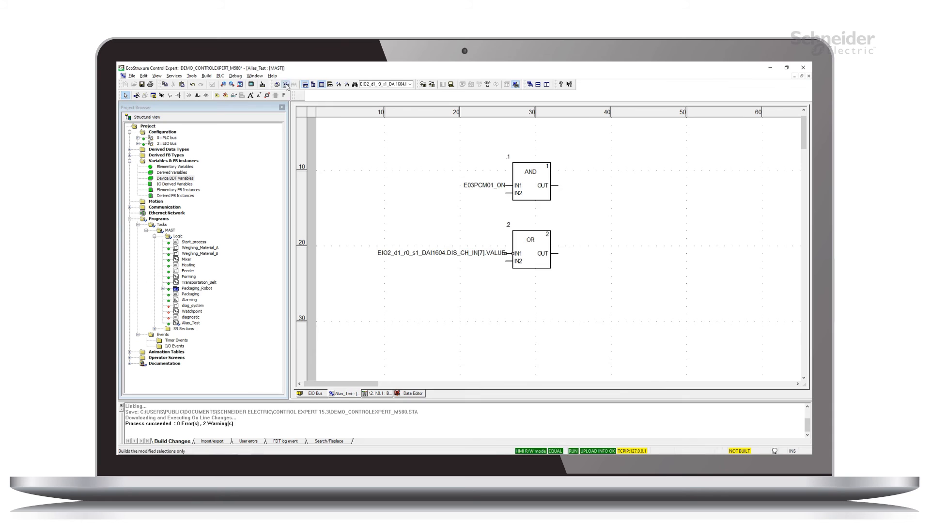
{"action": "left_click", "coordinate": [285, 84]}
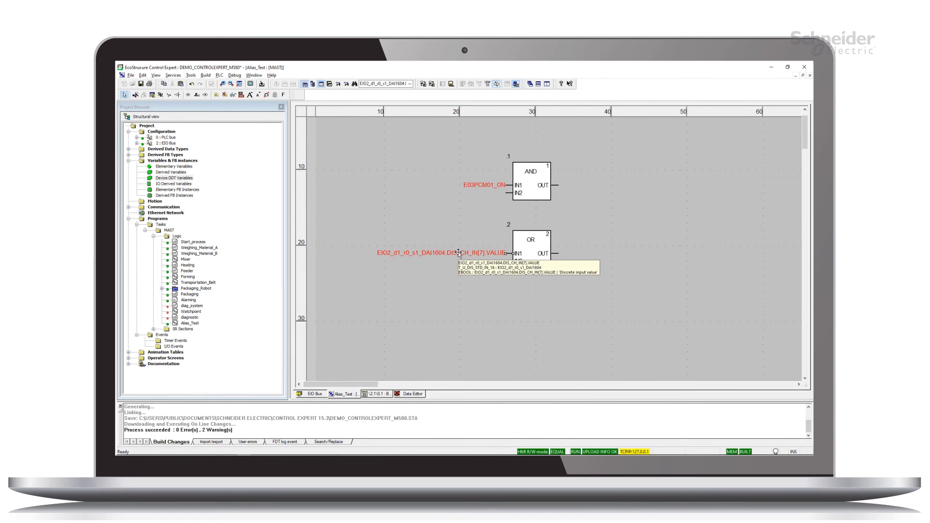
Step: Force the channel 7 VALUE root variable to 1, then inspect the E03PCM01_ON alias
{"action": "right_click", "coordinate": [460, 253]}
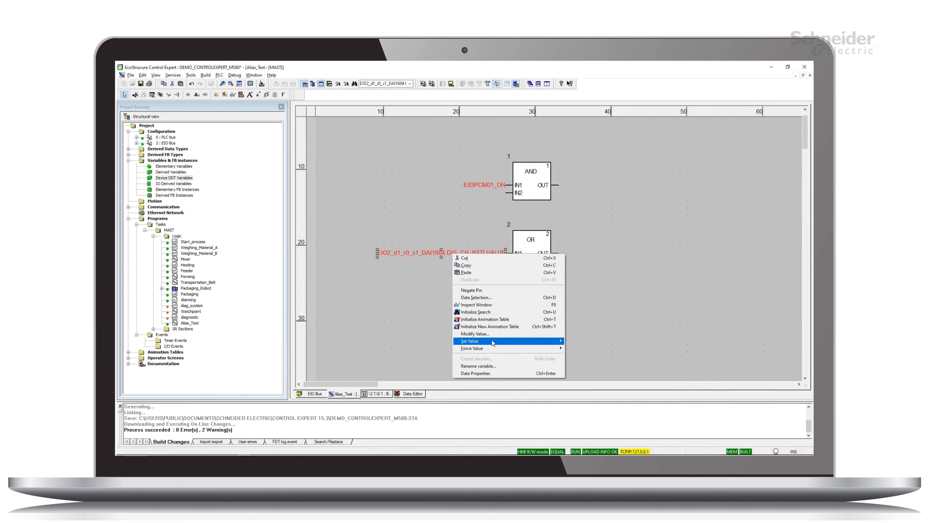
{"action": "mouse_move", "coordinate": [473, 349]}
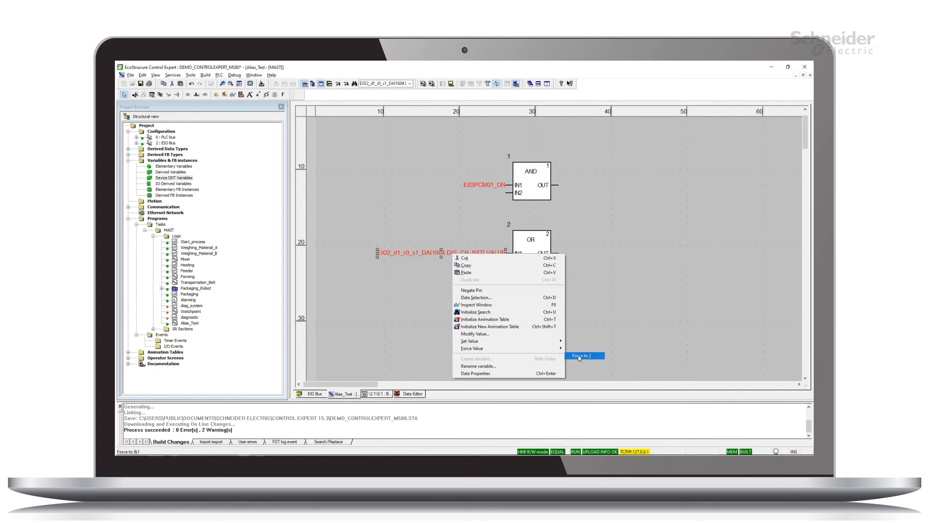
{"action": "left_click", "coordinate": [583, 356]}
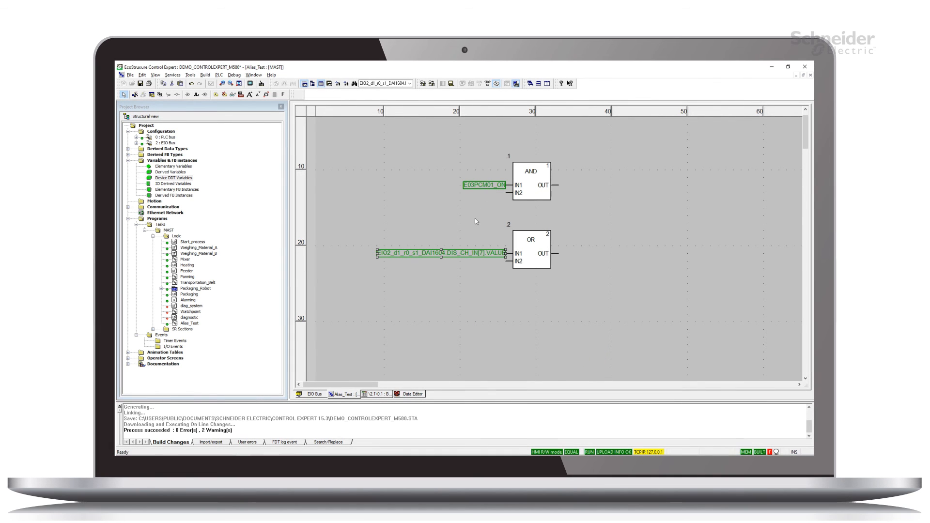
{"action": "right_click", "coordinate": [480, 185]}
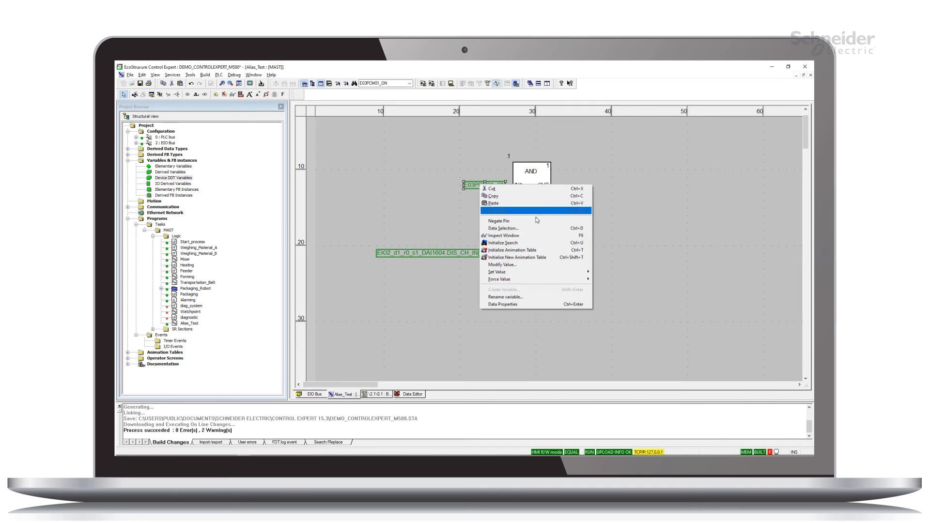